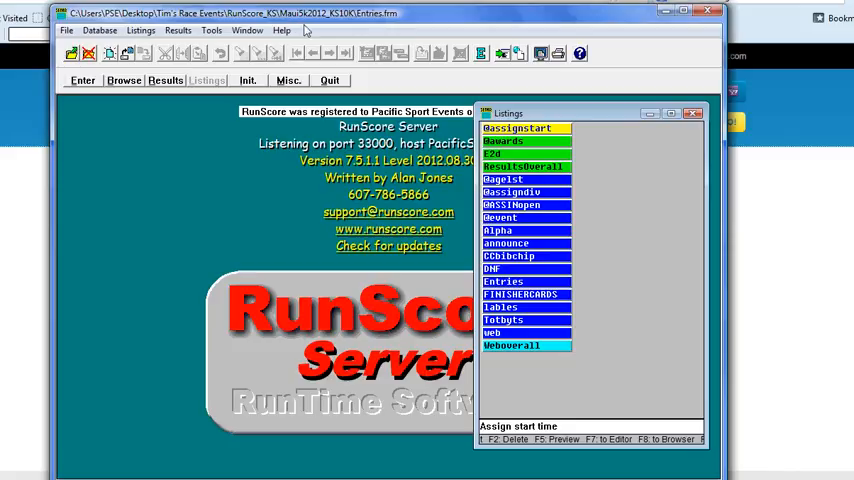
{"action": "mouse_move", "coordinate": [300, 20]}
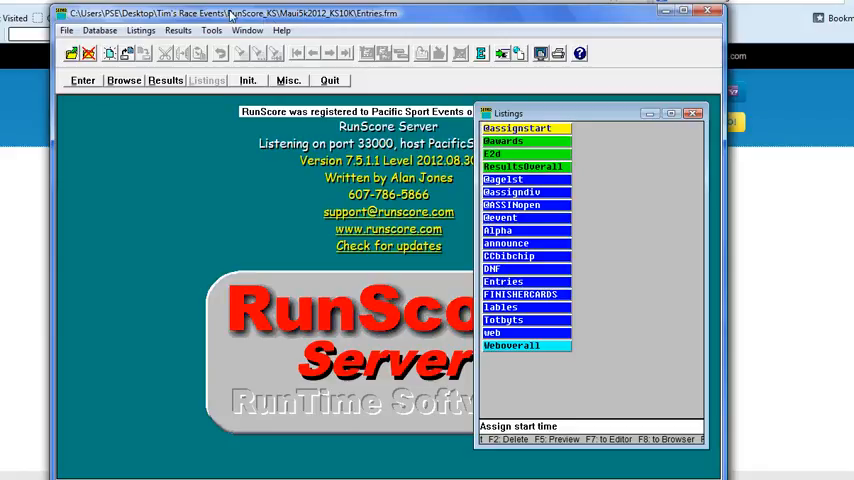
- Confirm RunScore preferences with unregistered runner number 10000 and server TCP port 33000
{"action": "left_click", "coordinate": [209, 33]}
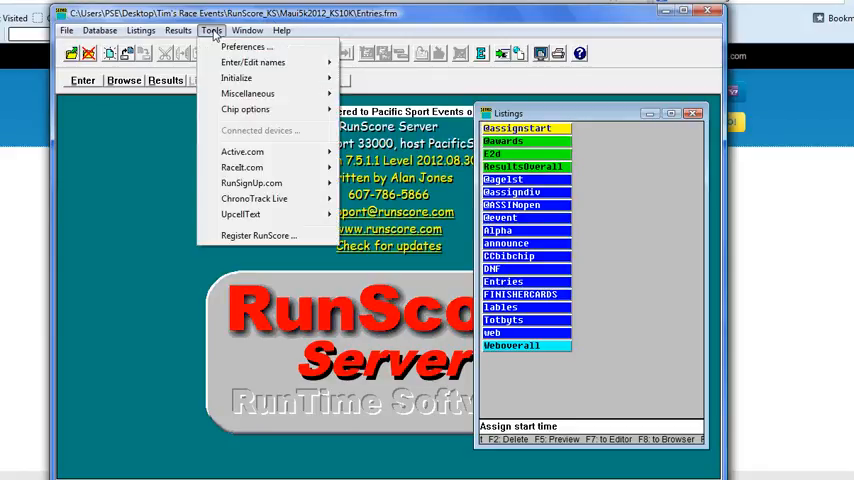
{"action": "left_click", "coordinate": [248, 48]}
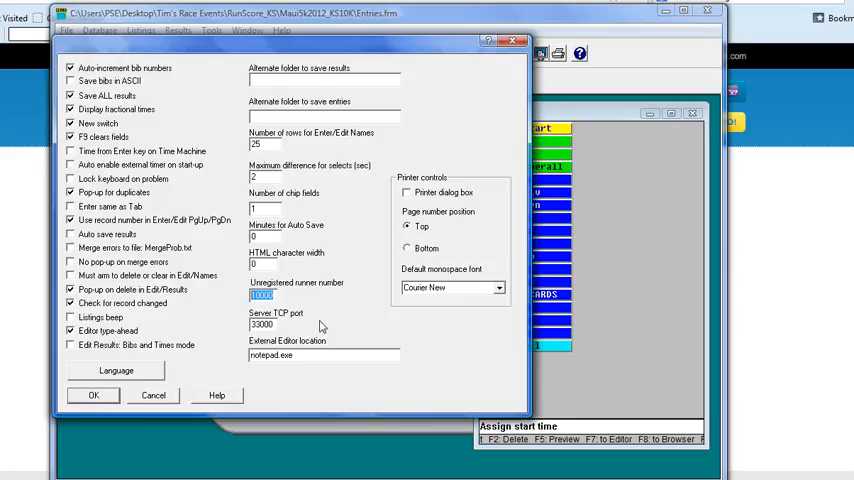
{"action": "mouse_move", "coordinate": [313, 297]}
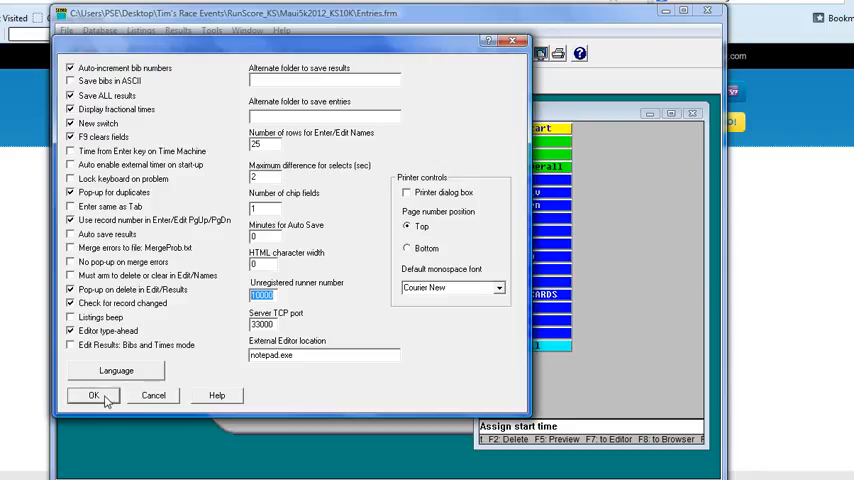
{"action": "left_click", "coordinate": [84, 394]}
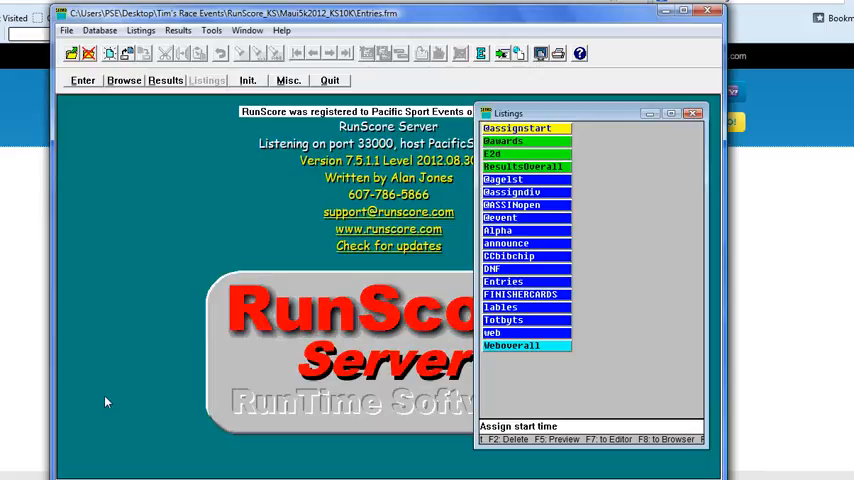
{"action": "mouse_move", "coordinate": [422, 259]}
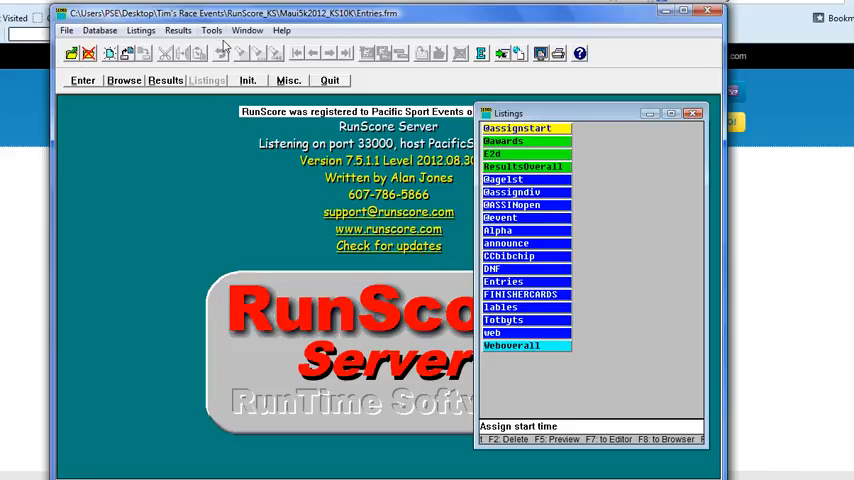
{"action": "left_click", "coordinate": [209, 33]}
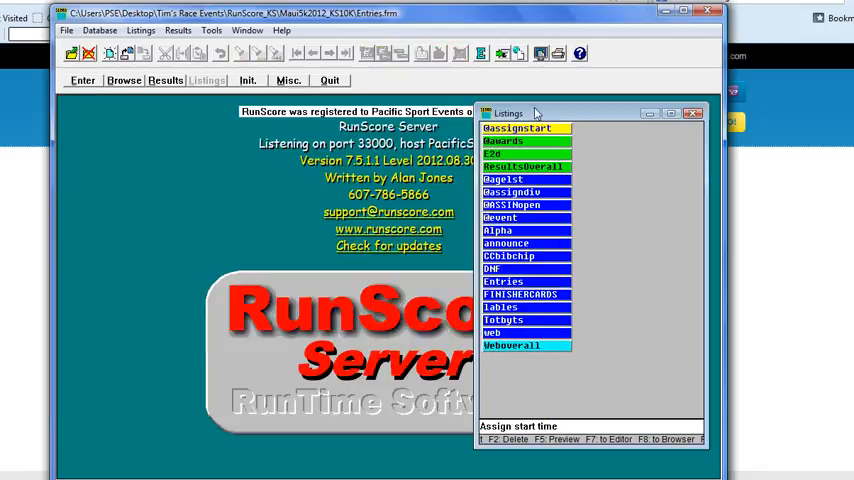
{"action": "mouse_move", "coordinate": [268, 170]}
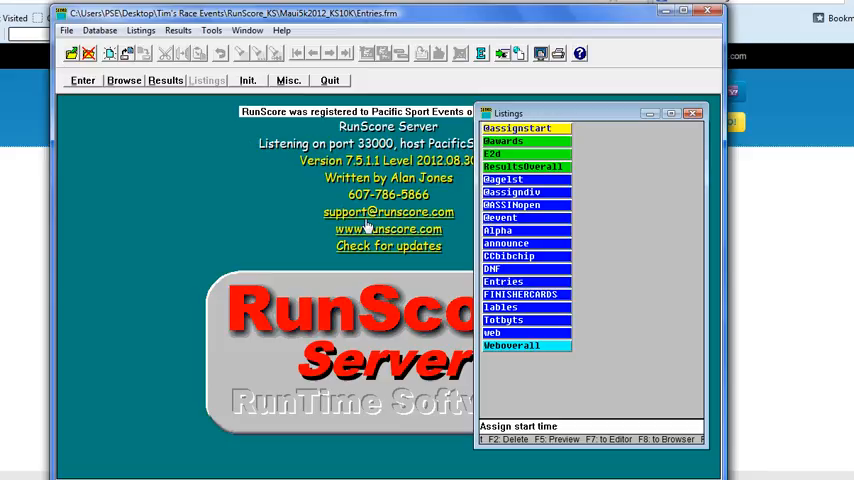
{"action": "mouse_move", "coordinate": [326, 221]}
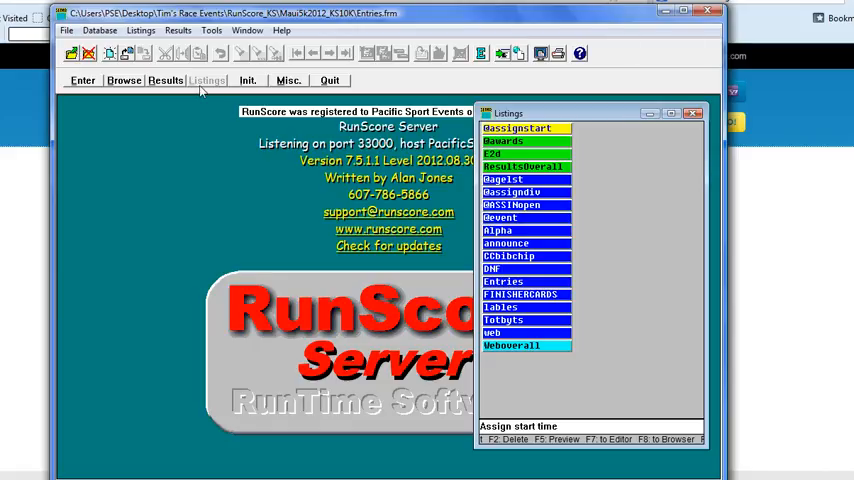
{"action": "left_click", "coordinate": [203, 80]}
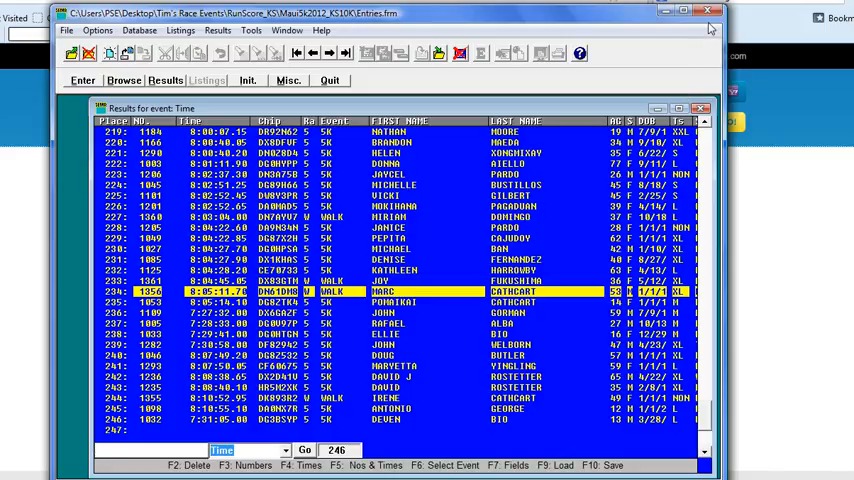
{"action": "mouse_move", "coordinate": [28, 451]}
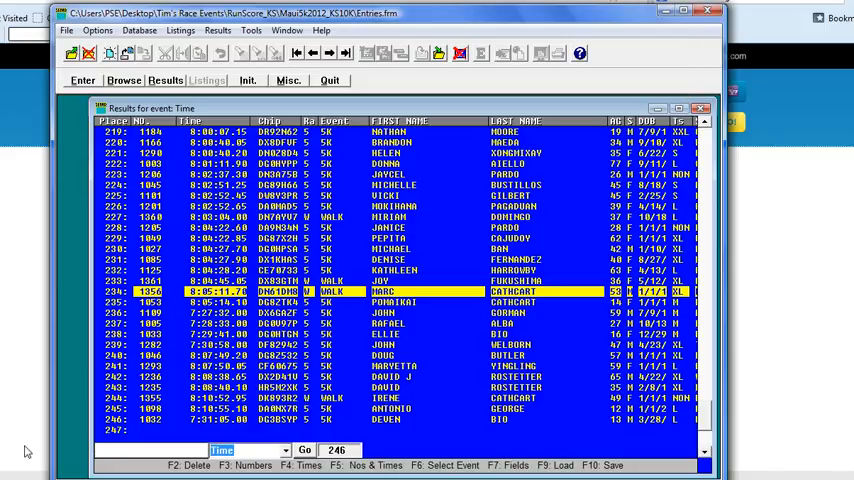